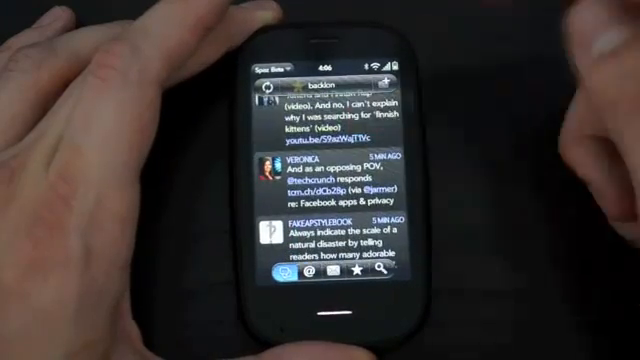
Scroll through the Just Type search results for contacts and apps.
scroll(up, 3)
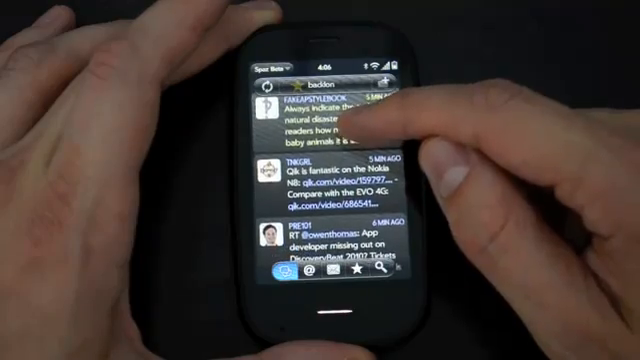
scroll(up, 3)
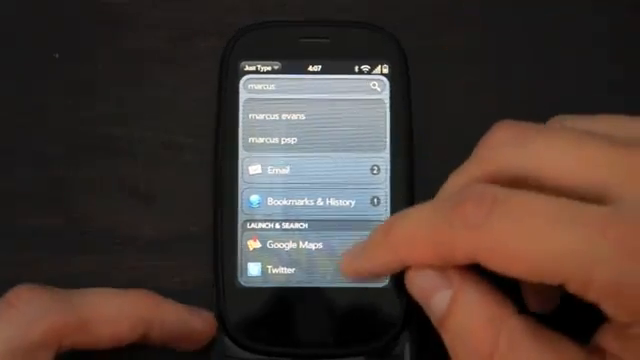
scroll(up, 3)
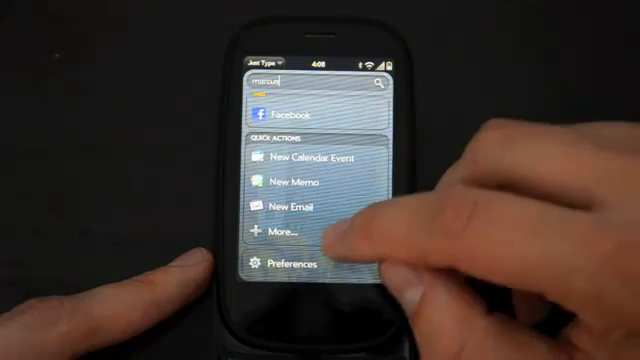
Expand More... under Quick Actions to reveal the full list of quick actions.
click(288, 232)
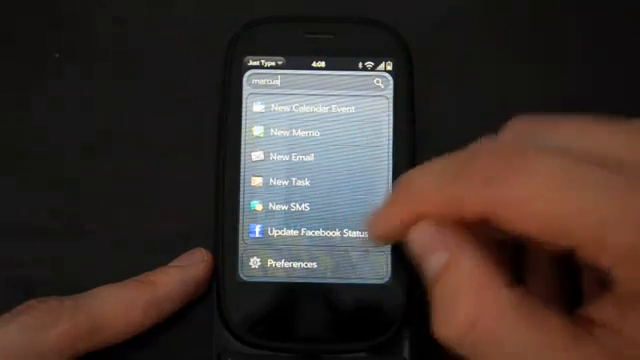
click(310, 234)
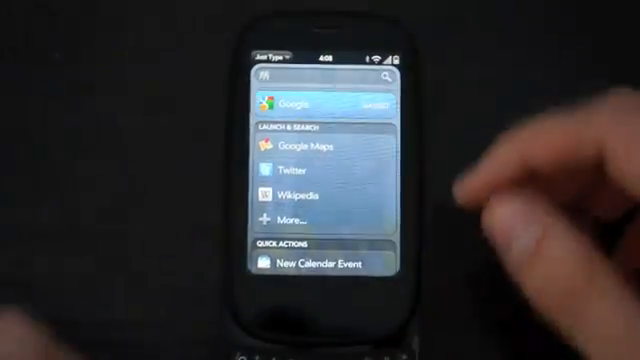
scroll(down, 3)
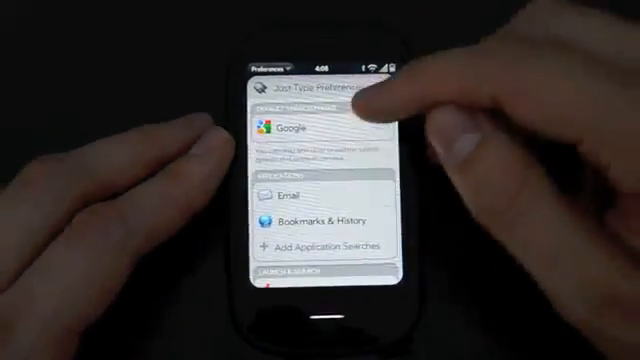
Browse the Just Type search sources such as Facebook, ESPN Search, TechCrunch and Kongregate.
scroll(down, 3)
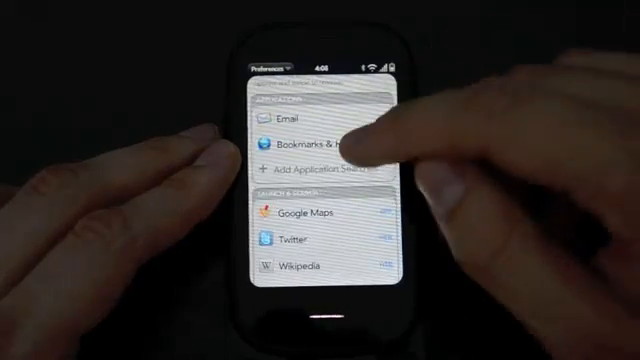
click(322, 172)
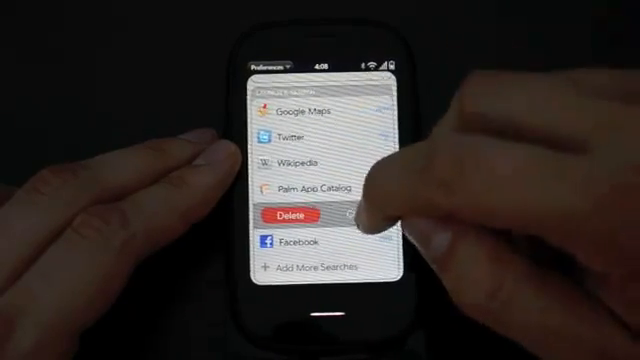
scroll(down, 3)
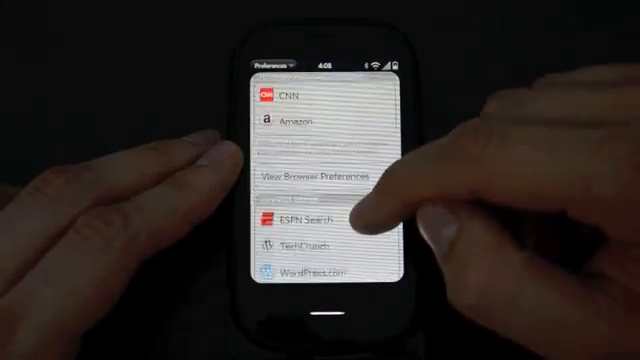
scroll(up, 3)
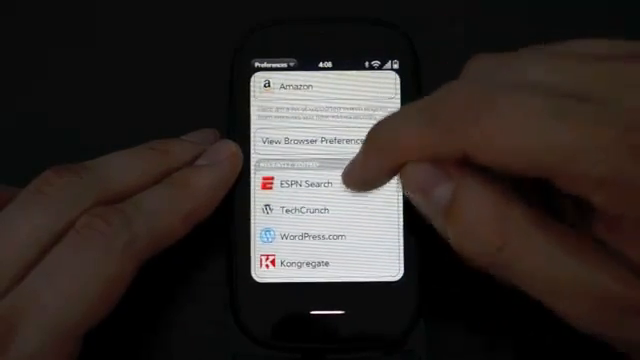
scroll(down, 3)
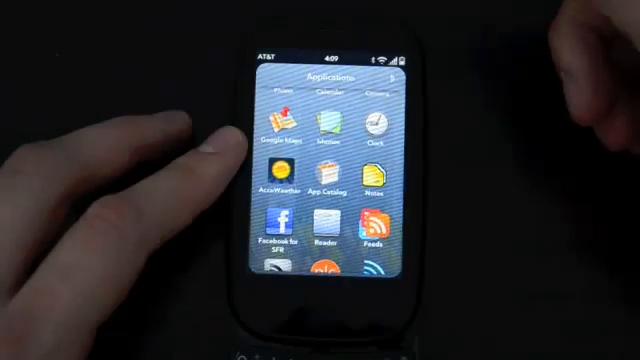
Swipe across the launcher's app pages.
scroll(up, 3)
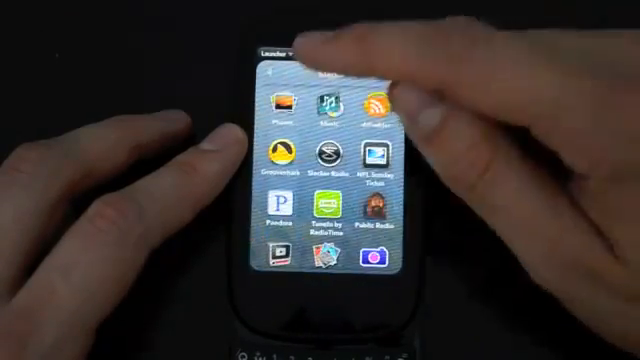
scroll(left, 3)
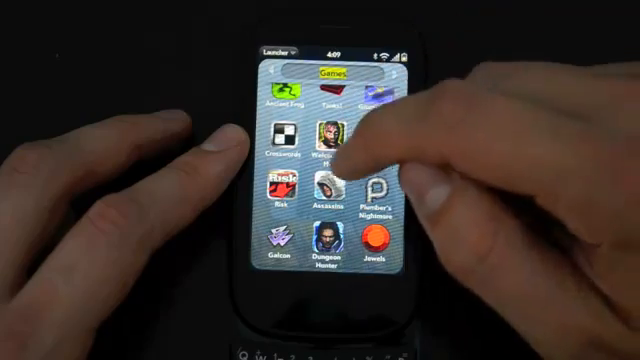
scroll(left, 3)
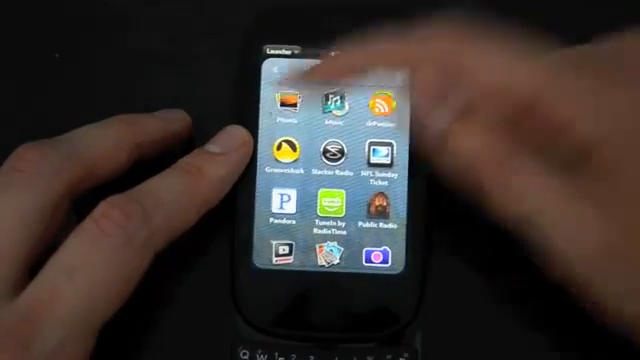
Choose Reorder Launcher Pages from the launcher menu to view the pages as cards.
click(296, 52)
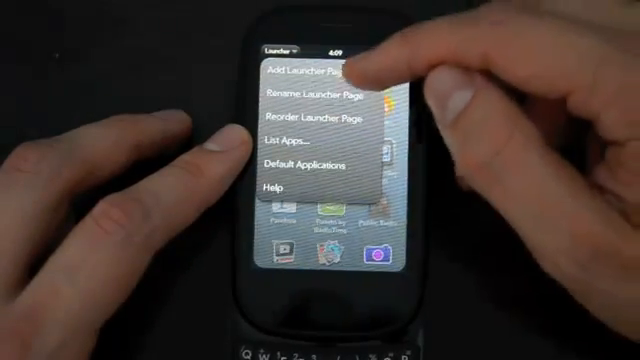
click(304, 70)
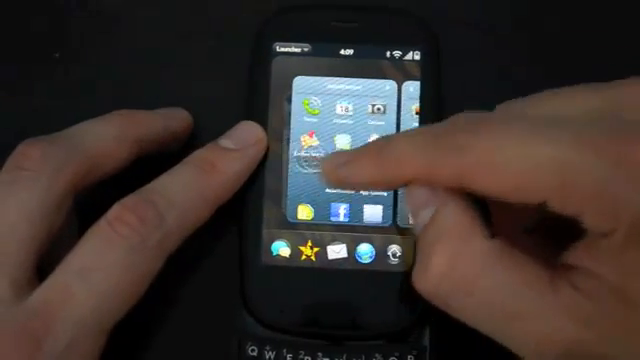
scroll(left, 3)
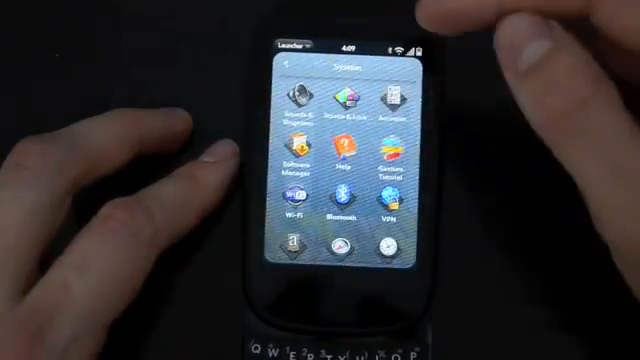
Enter Text Assist's Edit User Dictionary and scroll the Learned Words list.
scroll(down, 3)
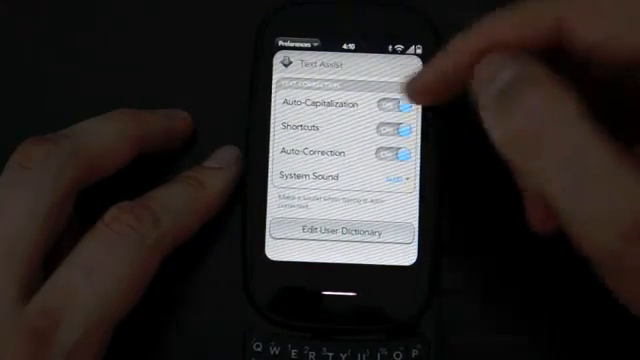
click(336, 236)
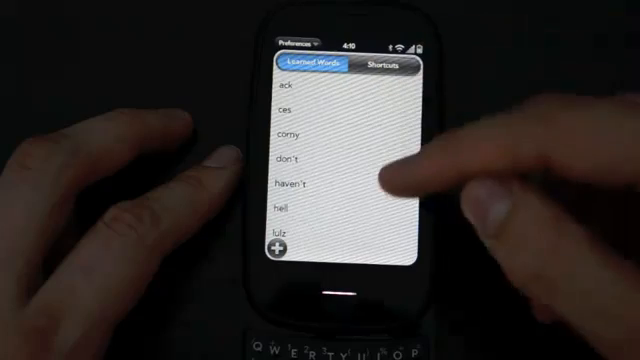
scroll(down, 3)
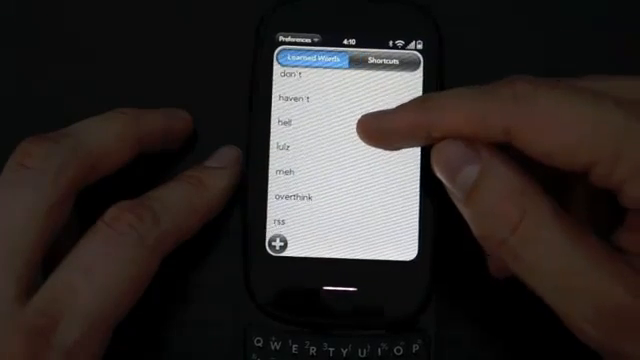
click(380, 62)
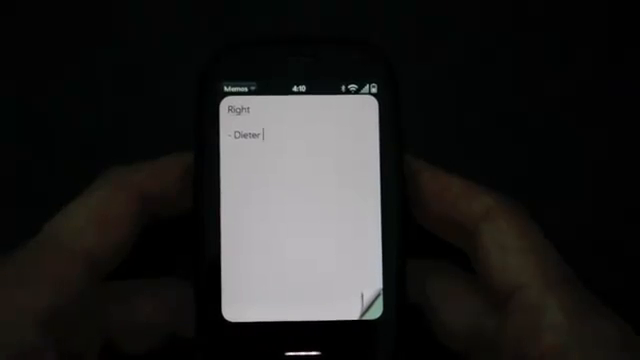
Add PreCentral.net to the memo and begin the sentence 'does do a' with autocorrect.
text(PreCentral.net)
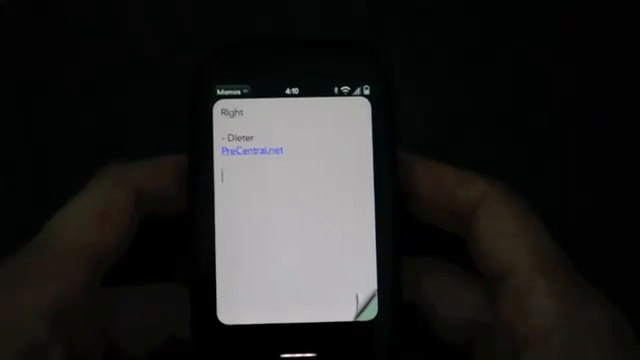
text(tdoe)
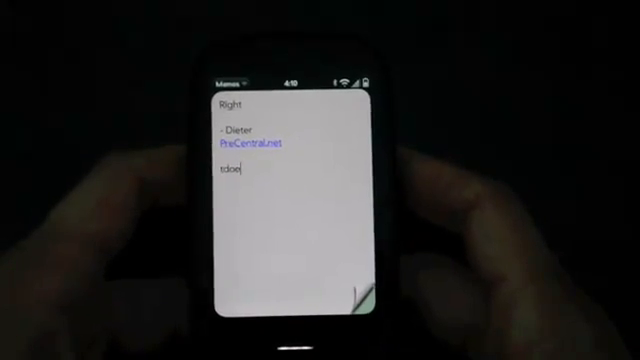
text(does do a)
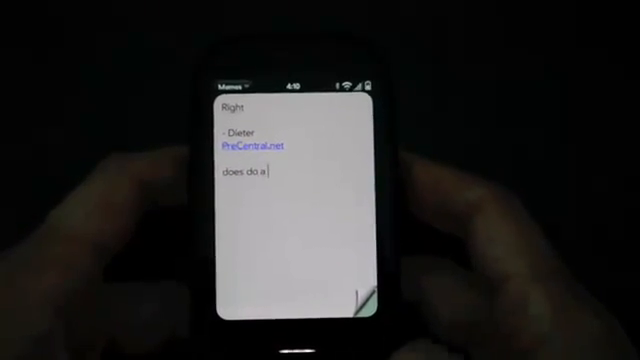
Finish the sentence with 'pretty good job', letting Text Assist correct 'Bob' to 'job'.
text(pretty)
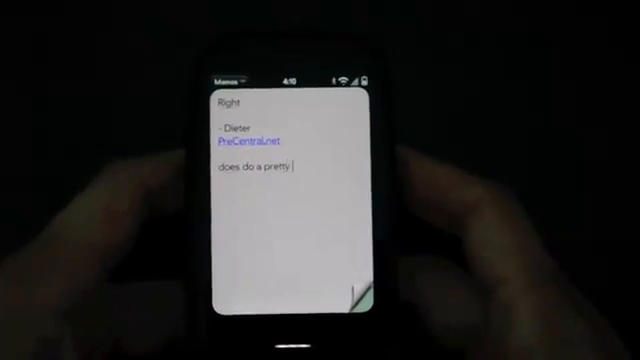
text(good)
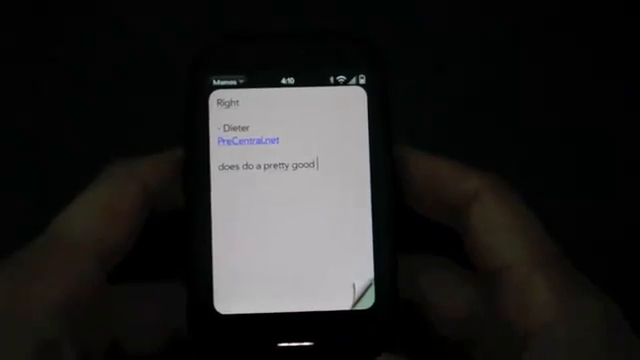
text(Bob)
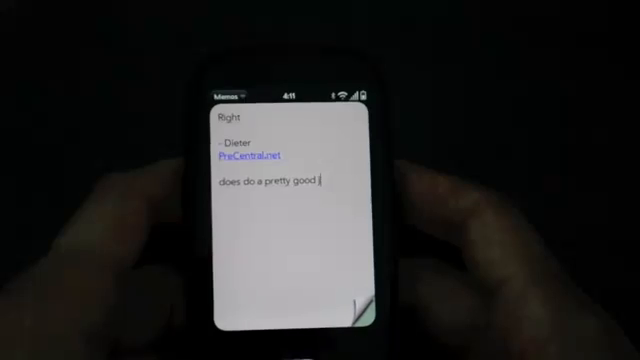
text(job)
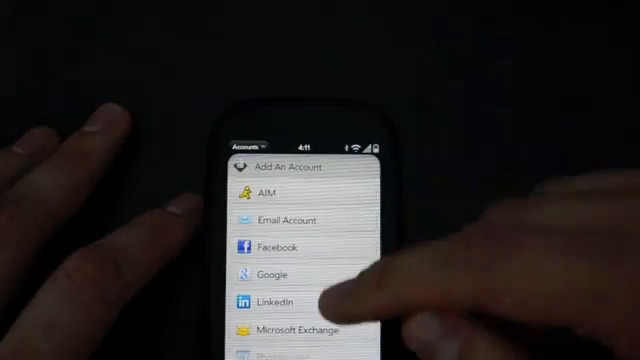
Scroll the Add An Account service types and return to the Accounts list.
scroll(up, 3)
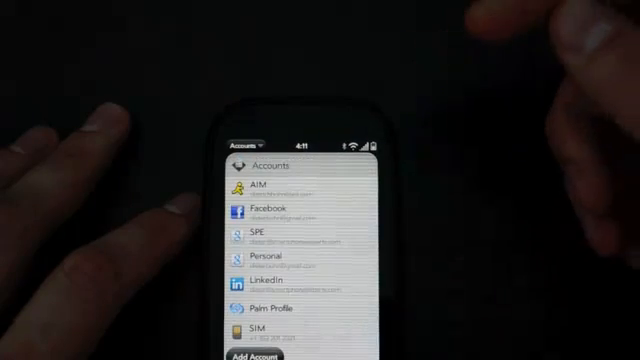
click(264, 212)
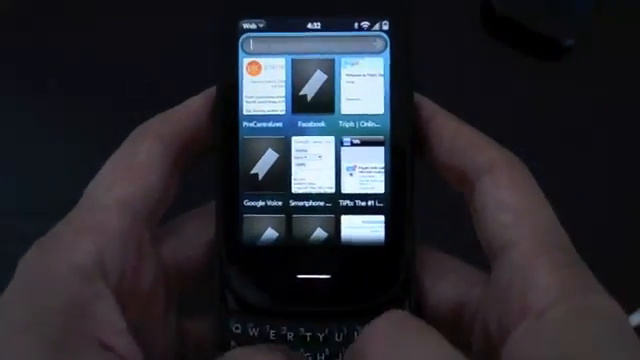
Search for 'vimeo' via Just Type from the card view.
text(vimeo)
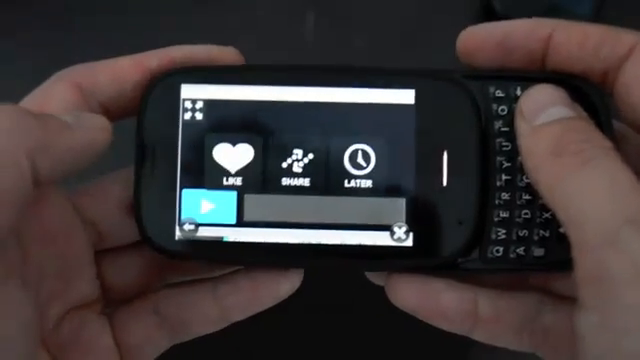
Start the Vimeo Flash video playing in landscape in the browser.
click(206, 208)
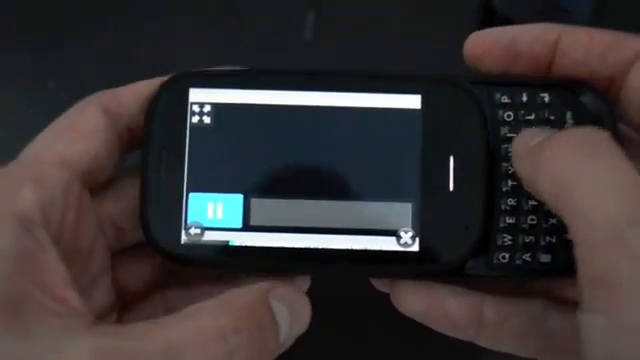